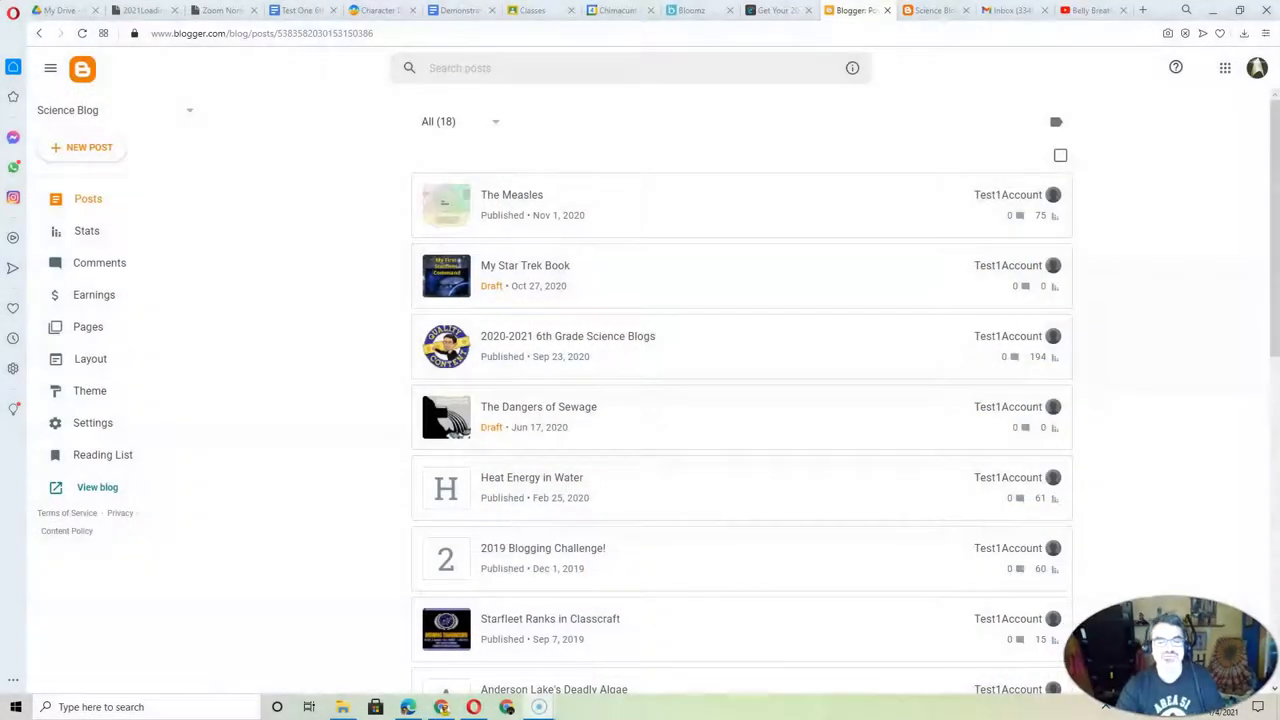
pyautogui.moveTo(684, 296)
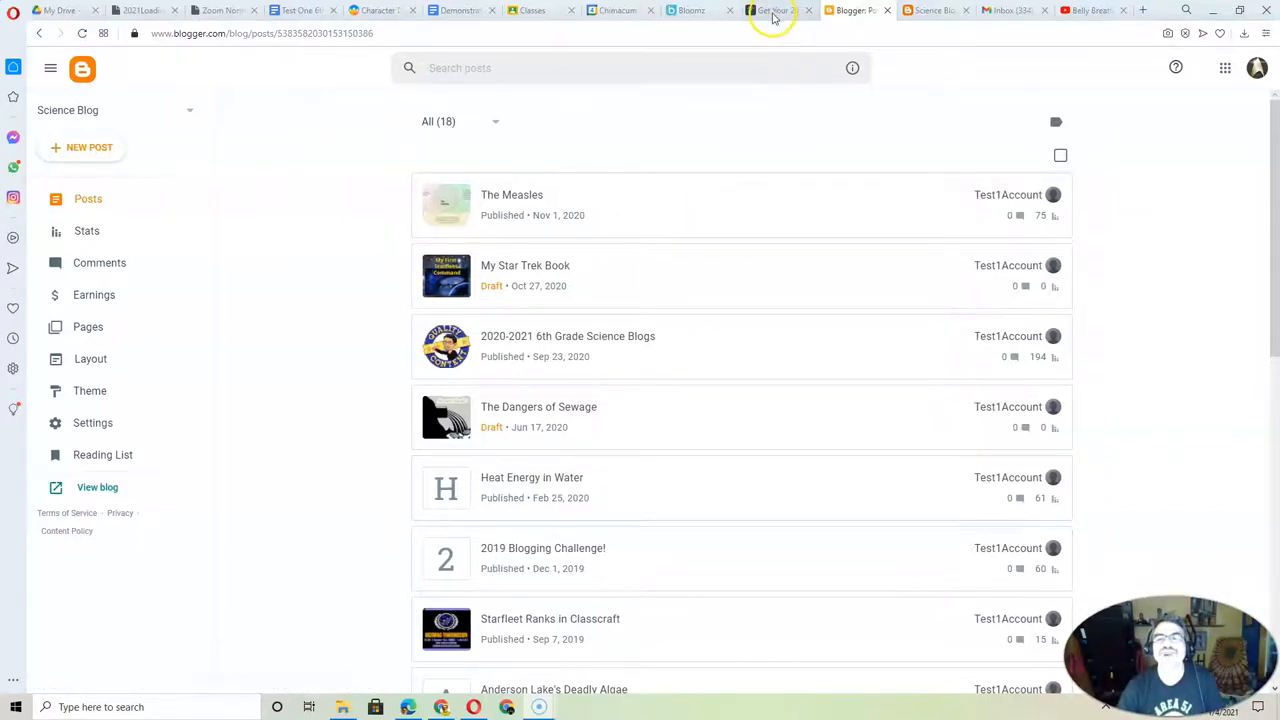
# Save the participant badge as 2020-STUBC-Badge-300x295.png in the Downloads folder
pyautogui.click(770, 10)
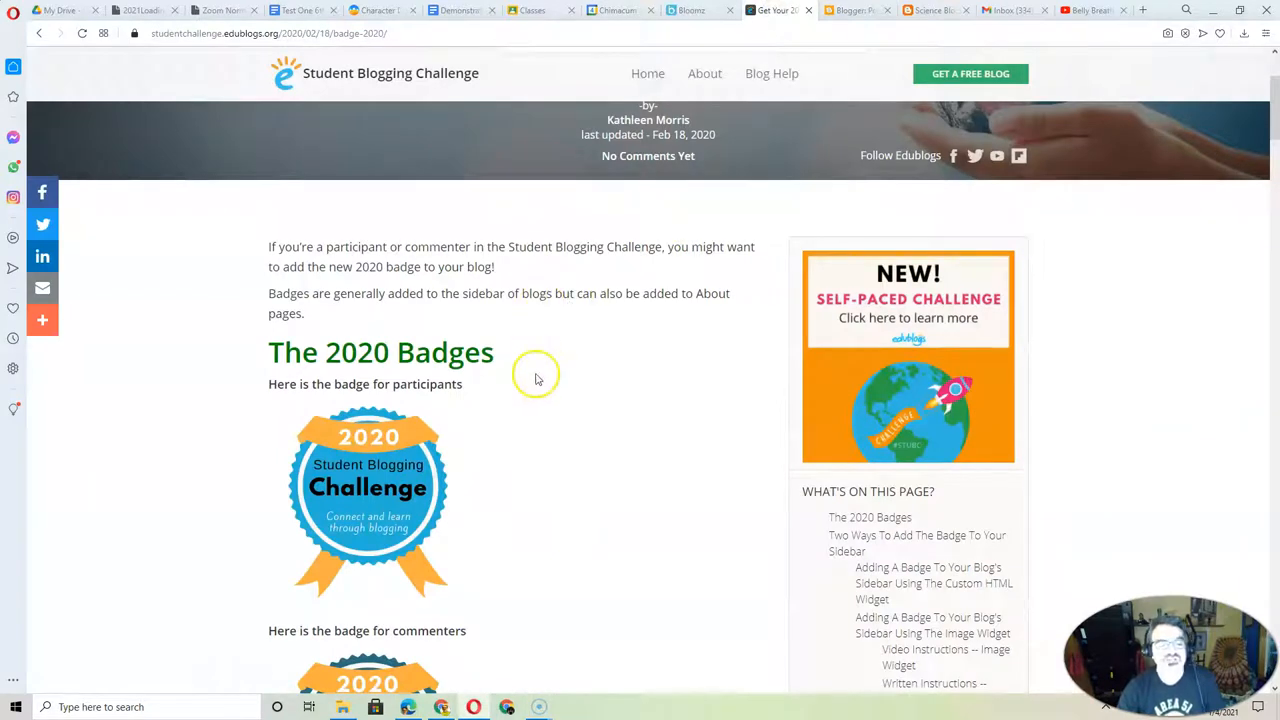
pyautogui.moveTo(465, 427)
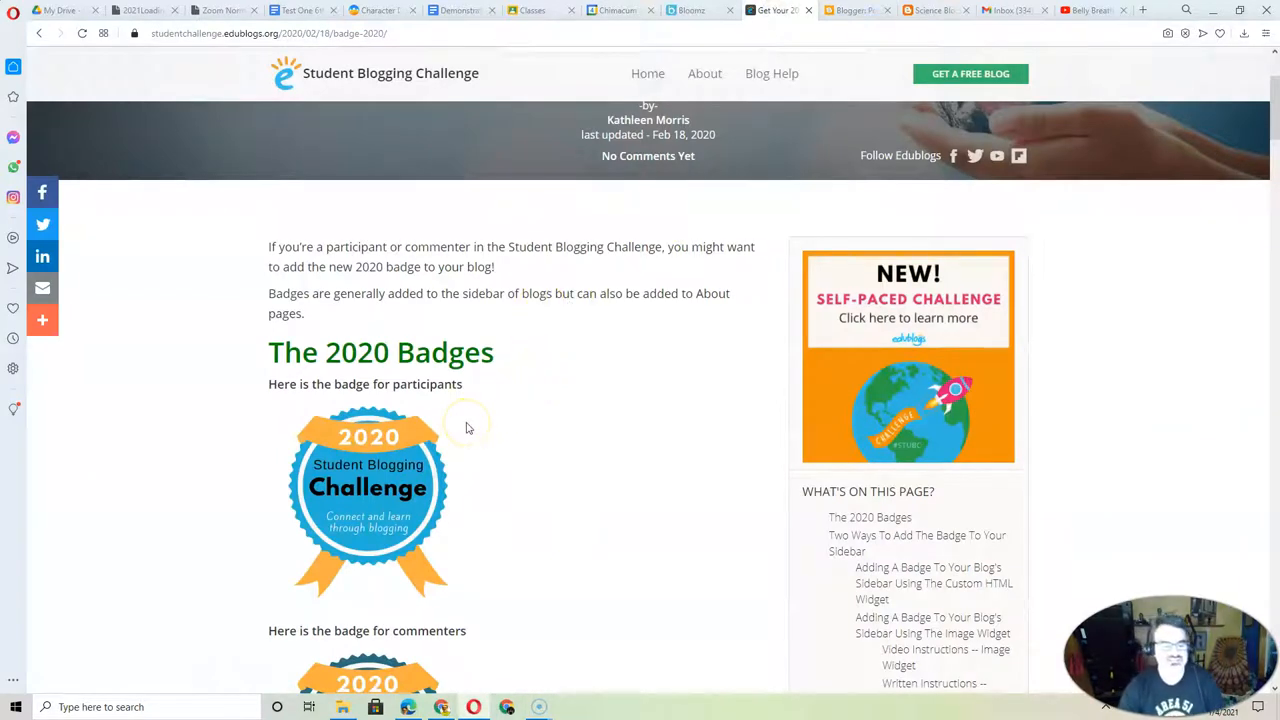
pyautogui.moveTo(370, 480)
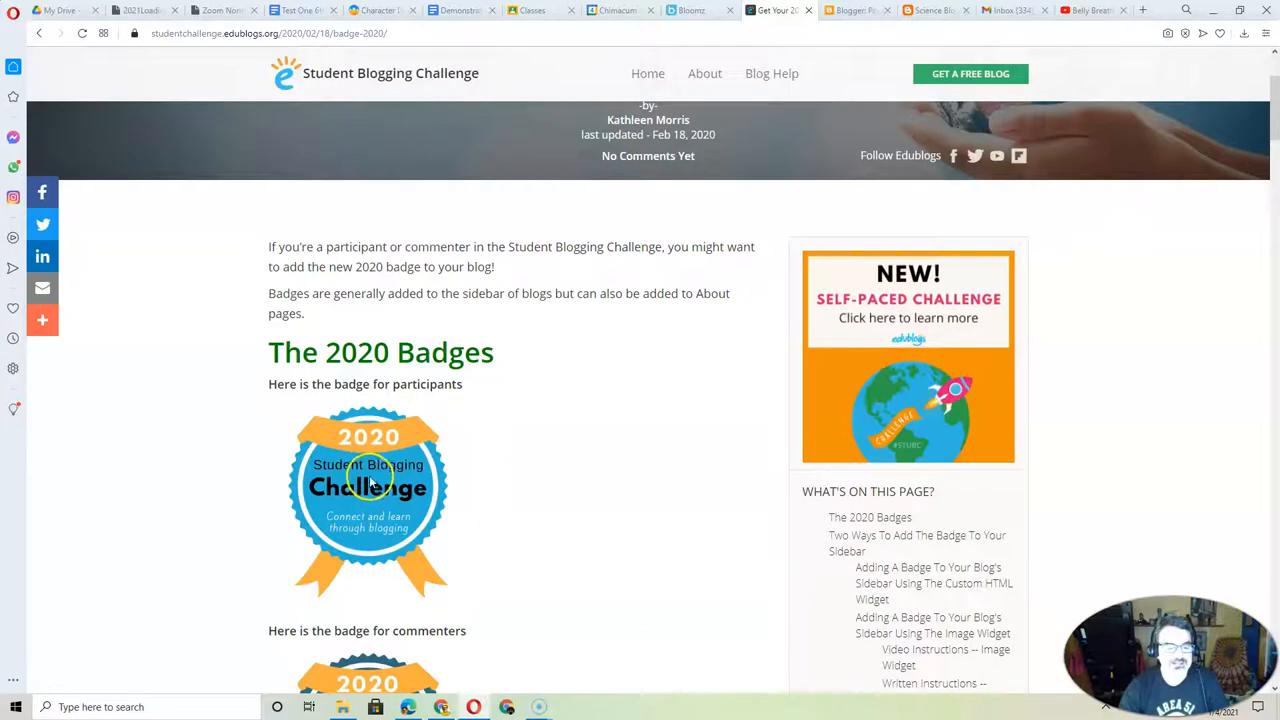
pyautogui.moveTo(295, 405)
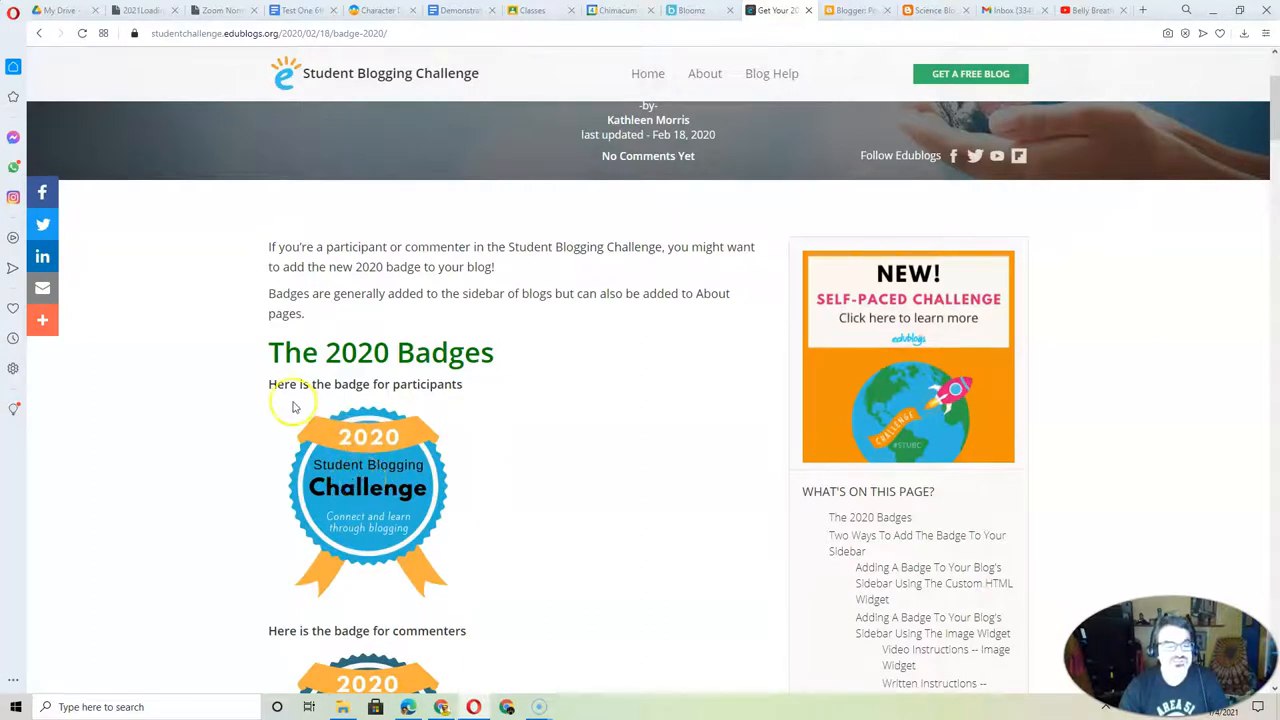
pyautogui.moveTo(368, 478)
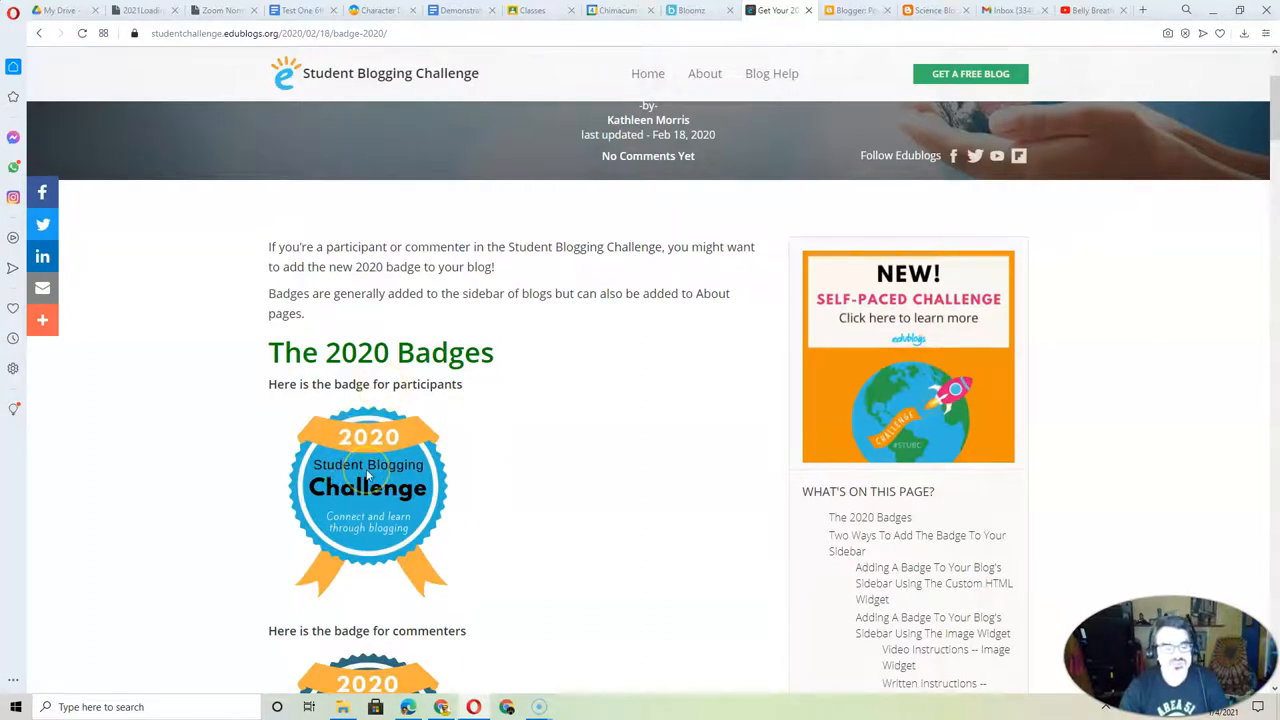
pyautogui.rightClick(368, 478)
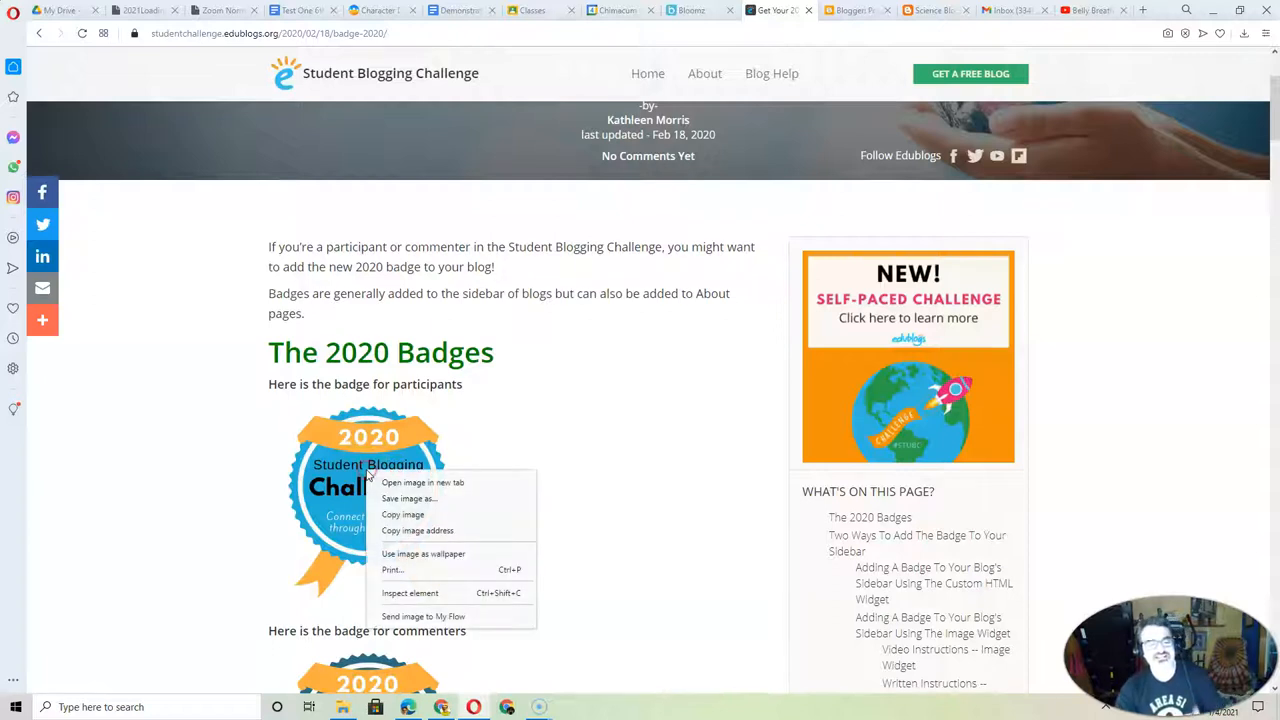
pyautogui.moveTo(408, 499)
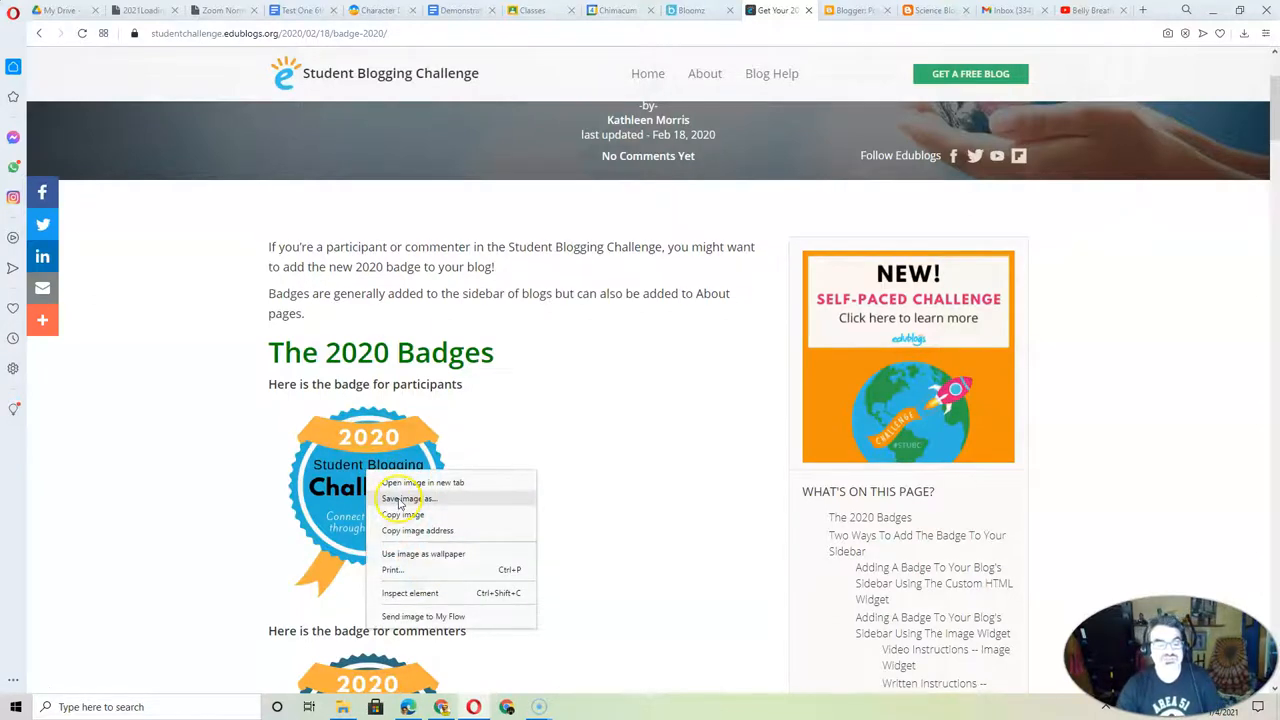
pyautogui.click(409, 498)
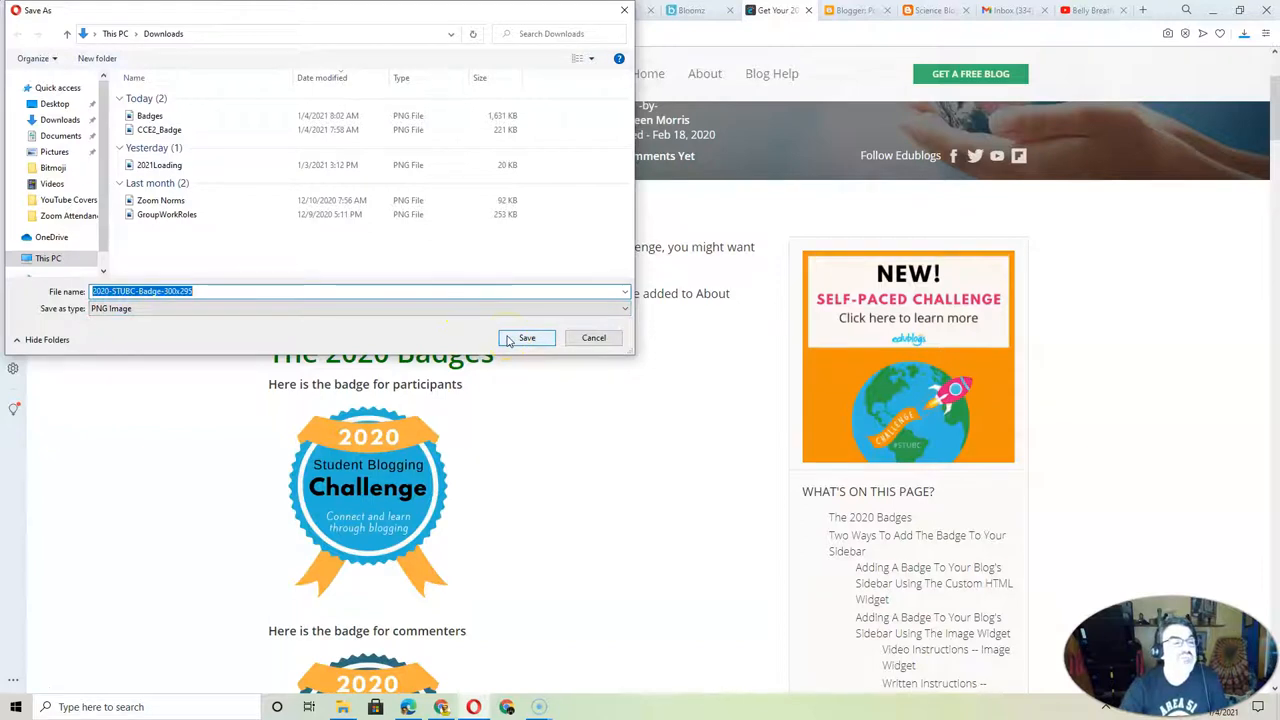
pyautogui.click(526, 337)
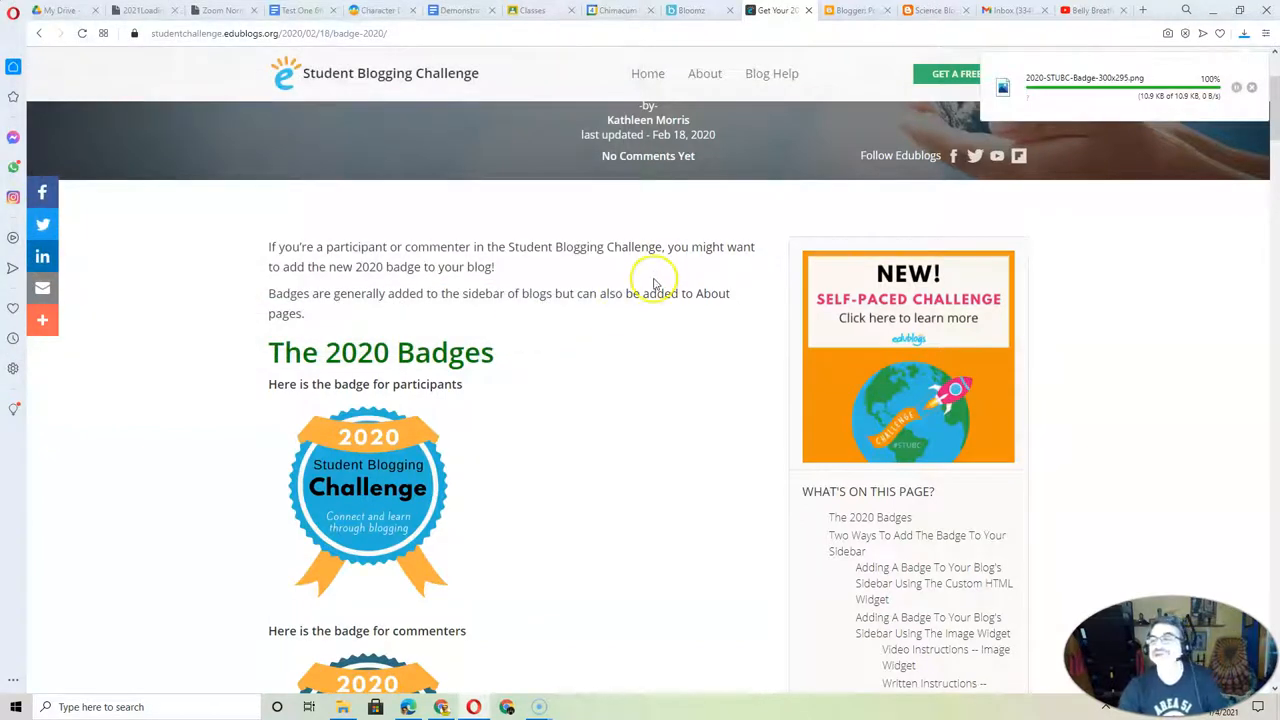
# Open the Science Blog Layout page and scroll down to the sidebar-right-1 gadgets
pyautogui.click(851, 10)
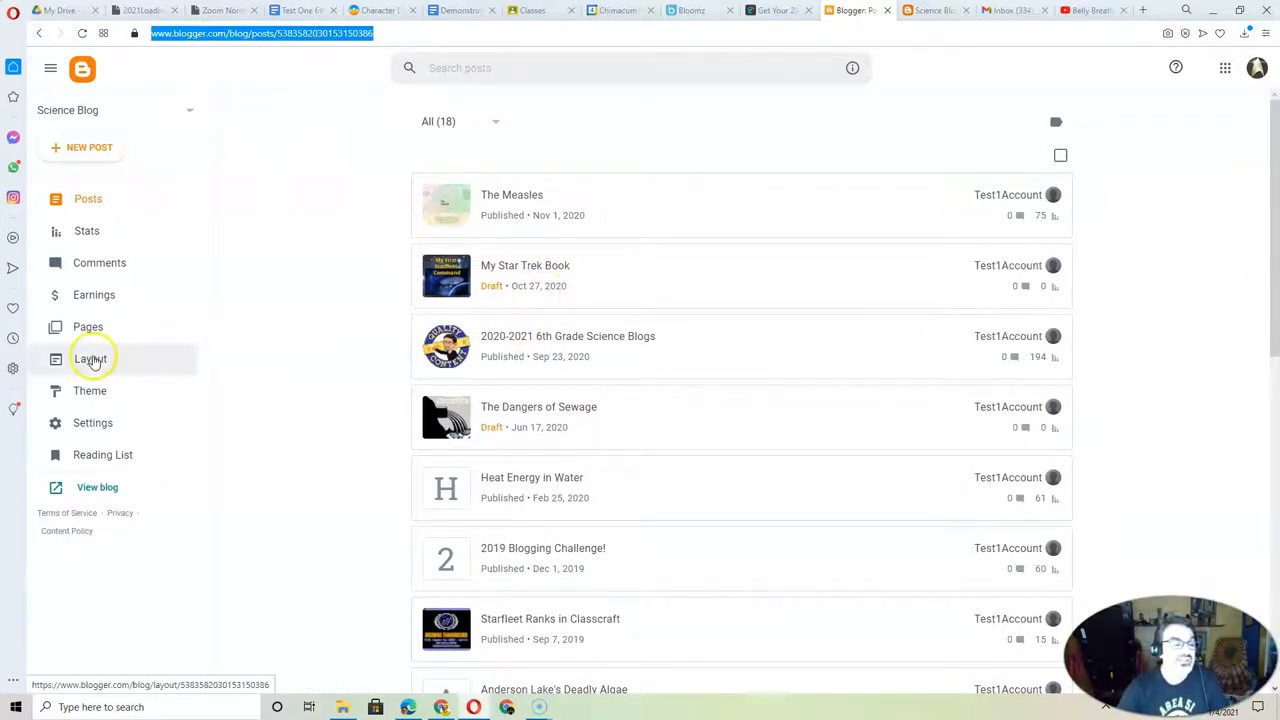
pyautogui.click(91, 358)
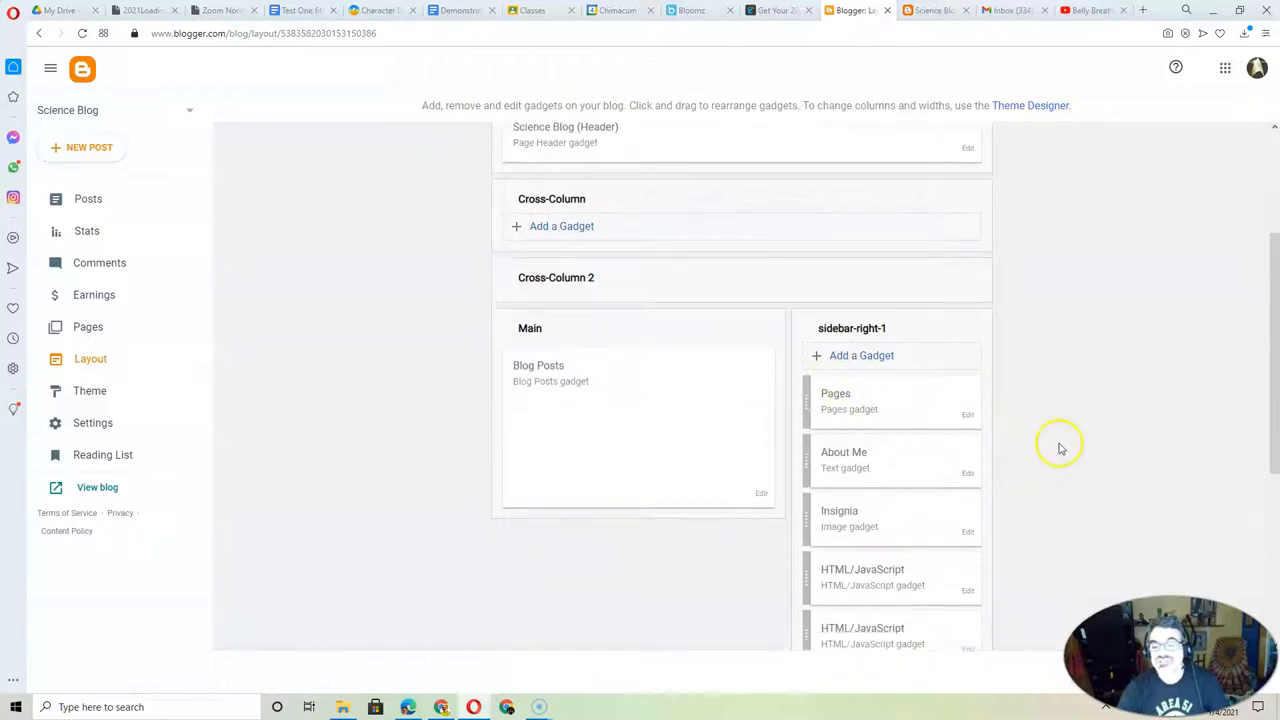
pyautogui.scroll(-3)
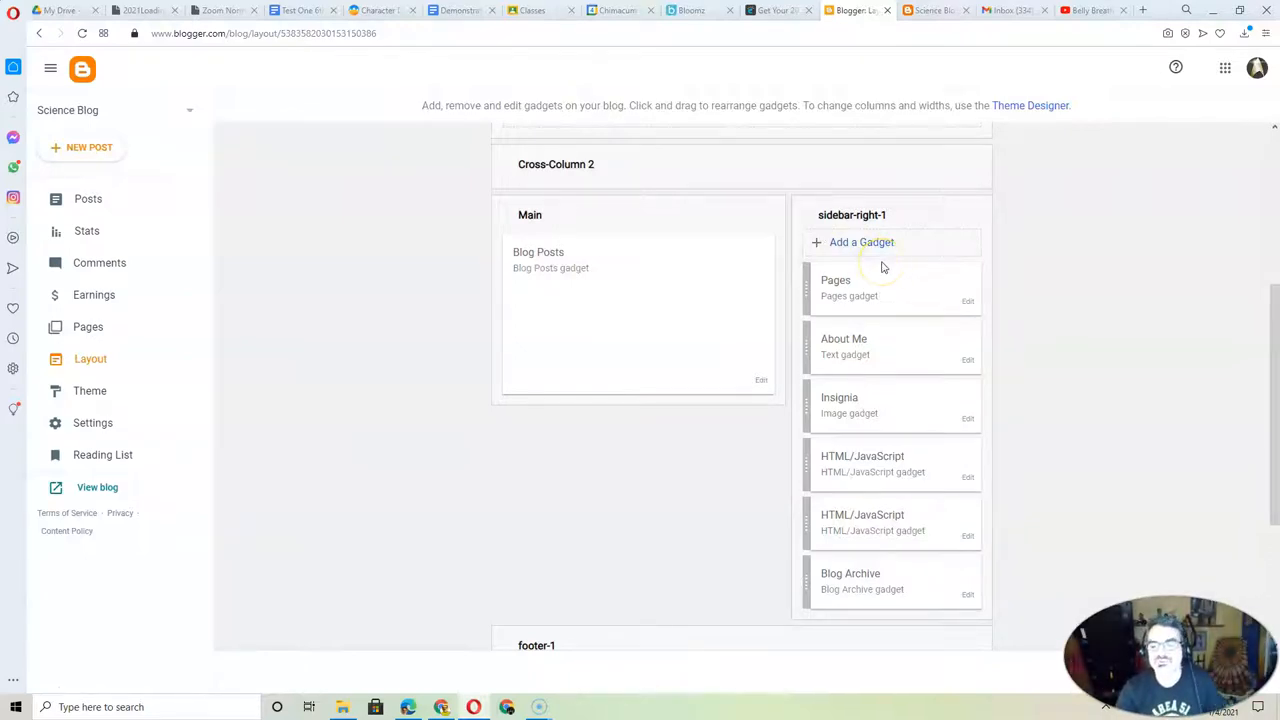
# Add an Image gadget to sidebar-right-1 and bring up its empty configuration form
pyautogui.click(861, 242)
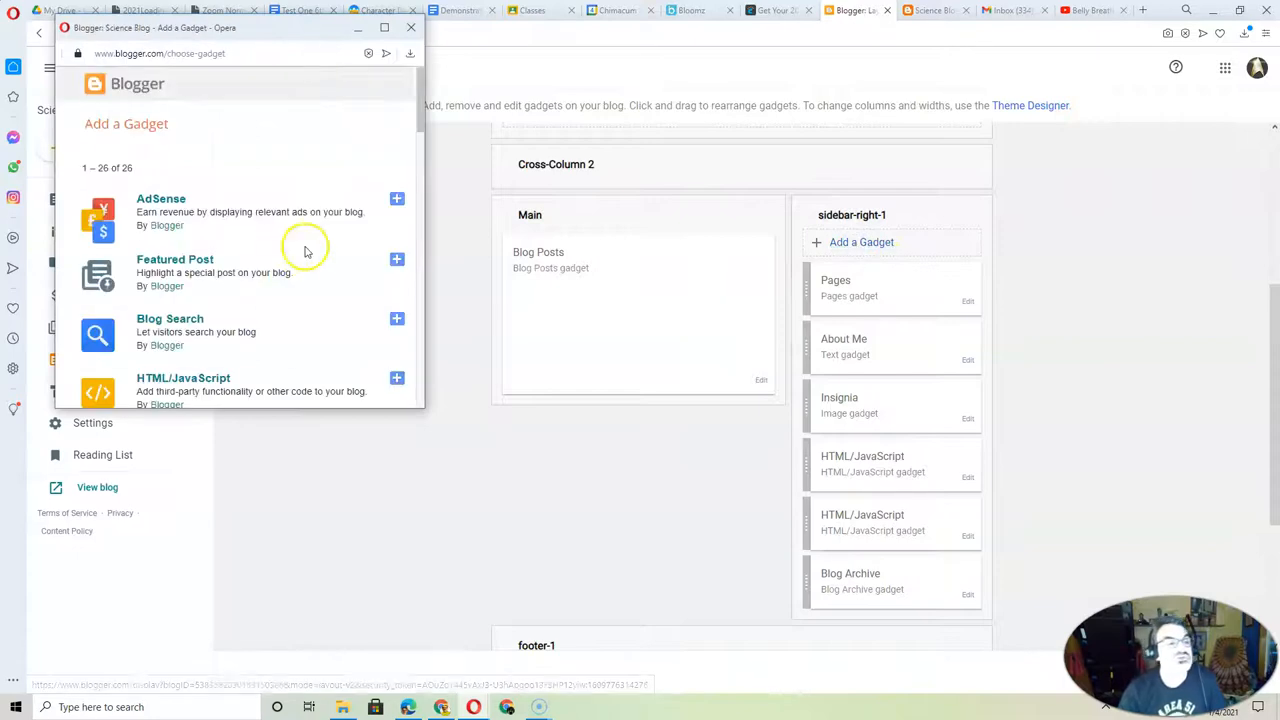
pyautogui.scroll(-3)
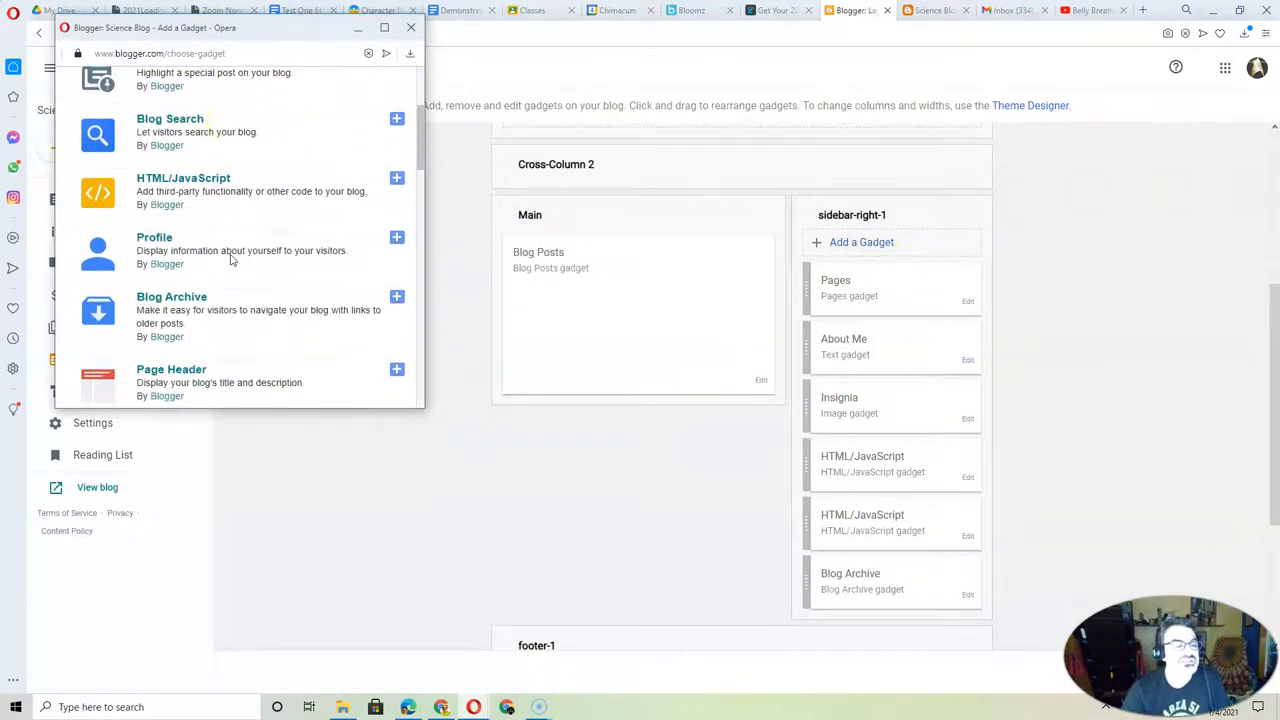
pyautogui.scroll(-3)
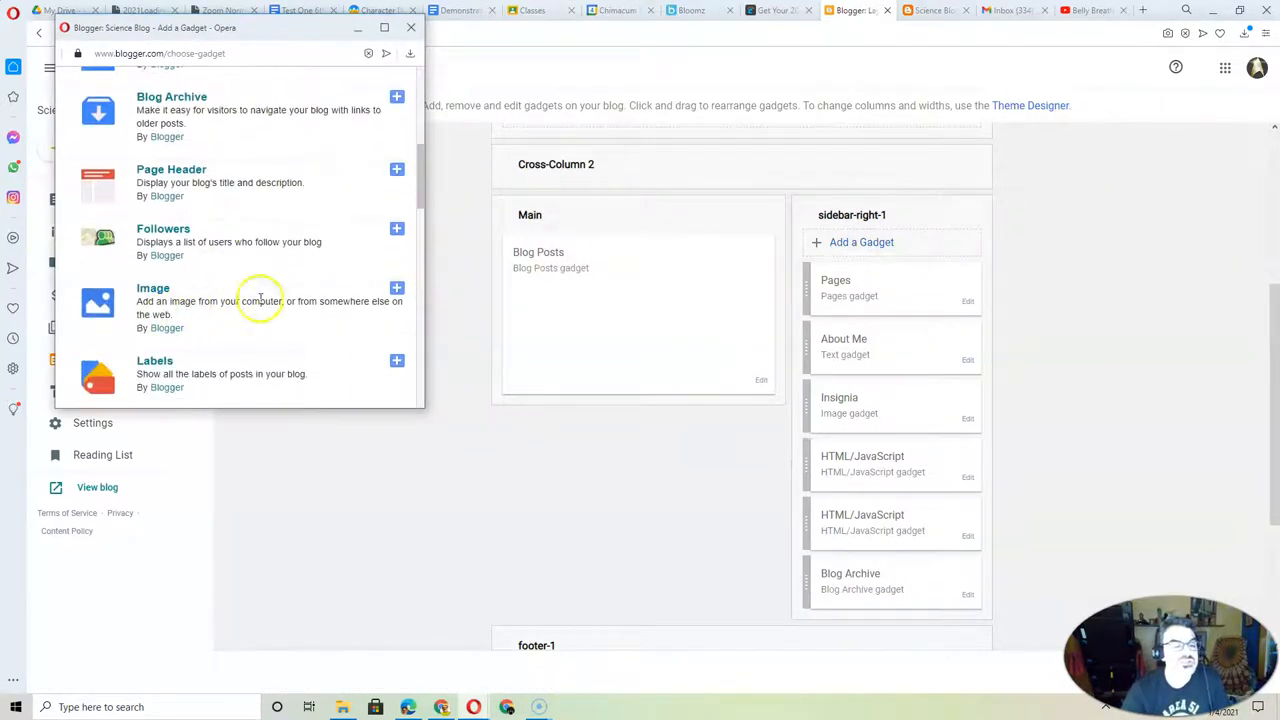
pyautogui.click(397, 288)
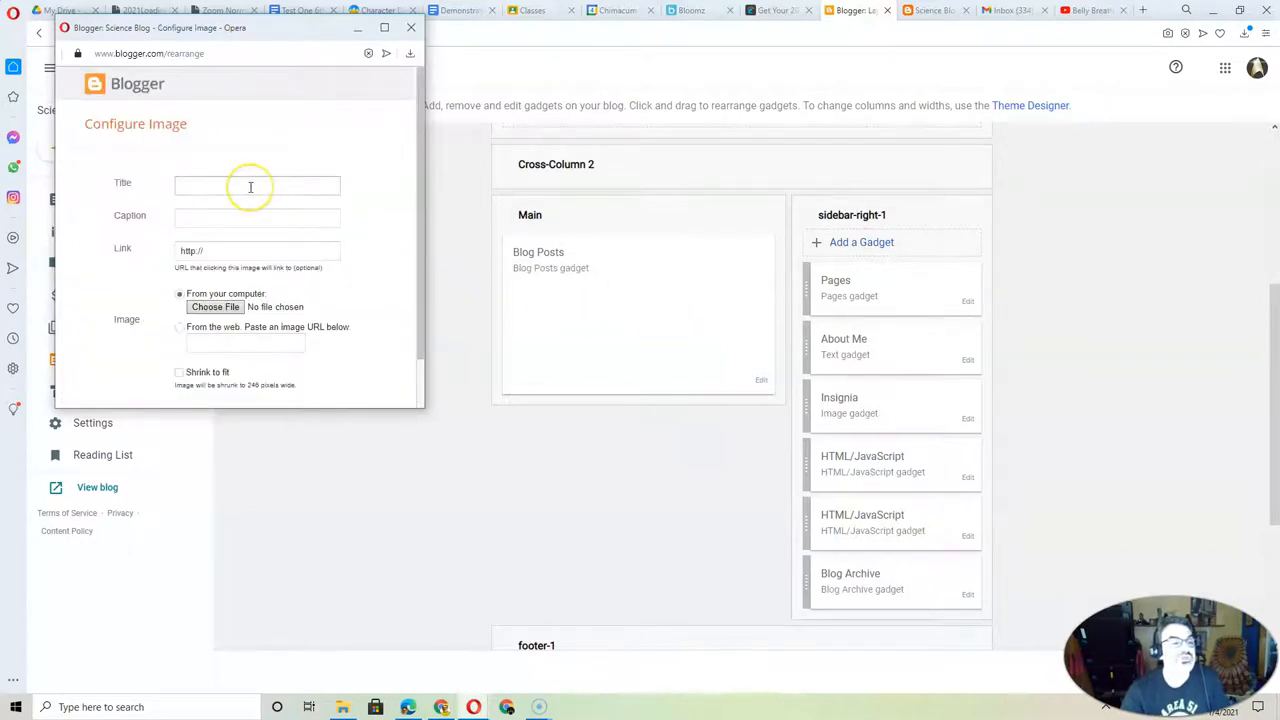
# Title the gadget '2020 Blogging Challenge', upload the badge PNG, enable Shrink to fit, and save
pyautogui.click(257, 185)
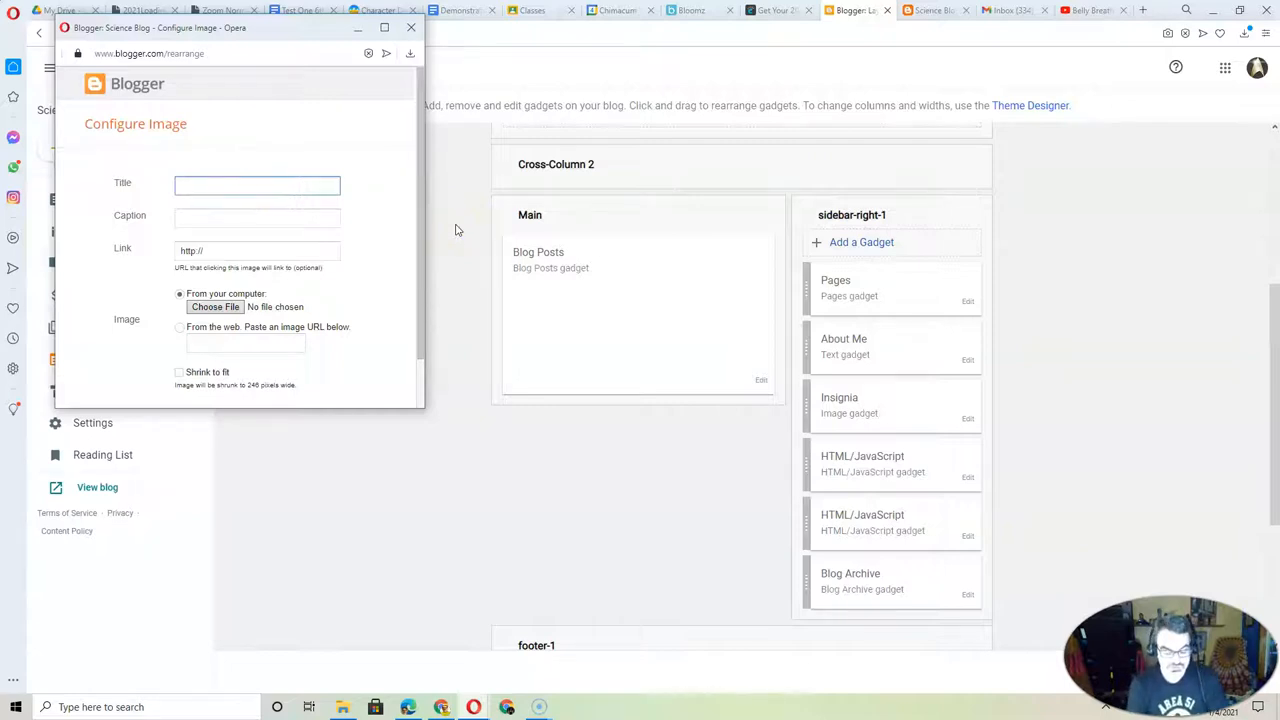
pyautogui.write('2020 Blogging Challenge')
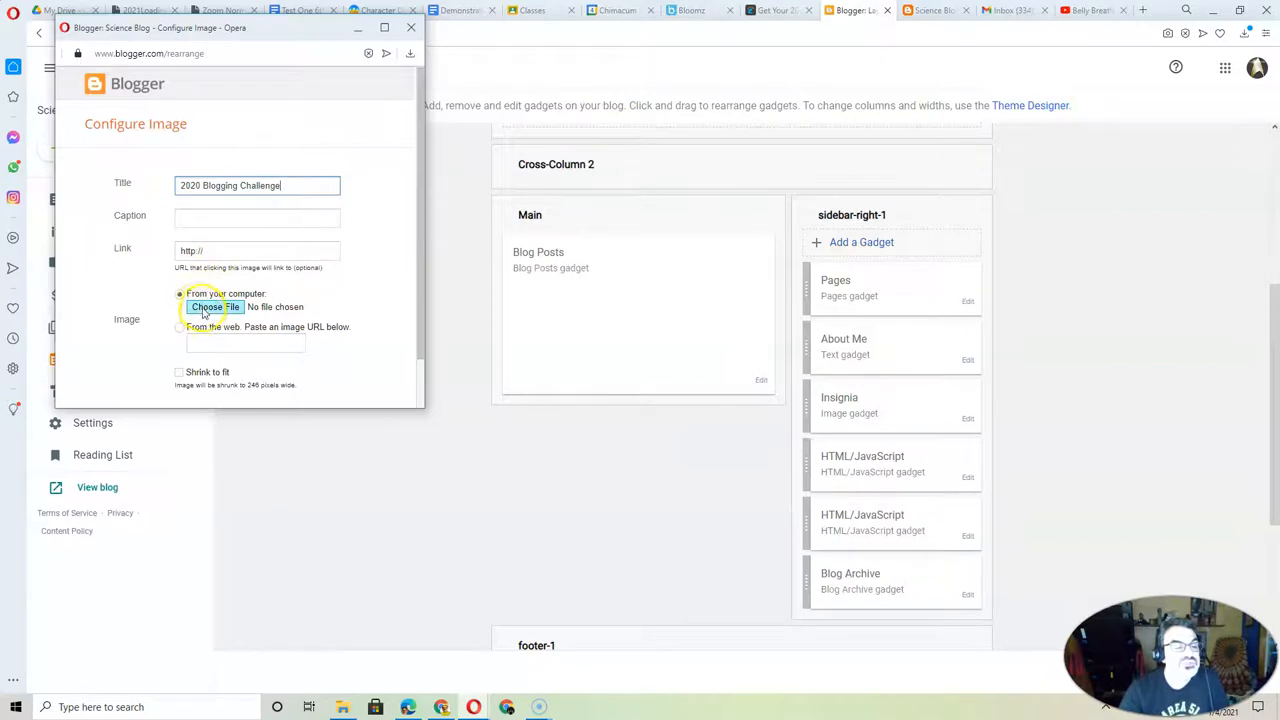
pyautogui.click(215, 307)
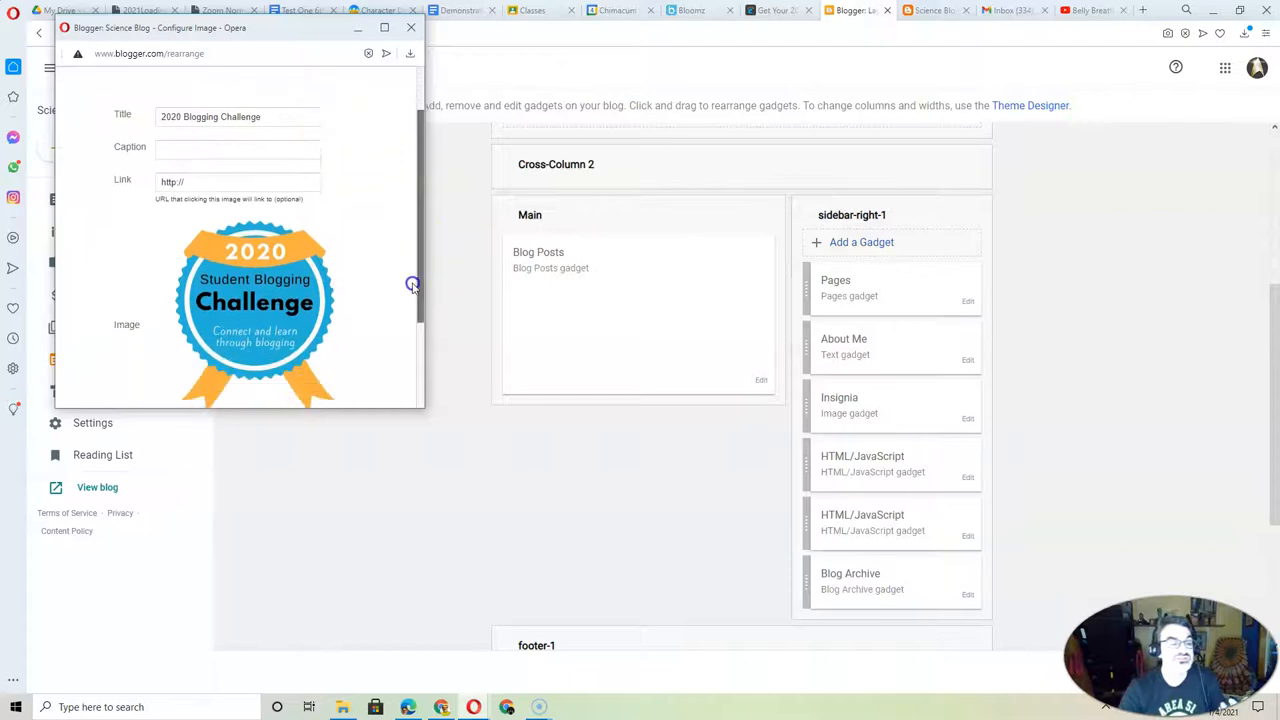
pyautogui.scroll(-3)
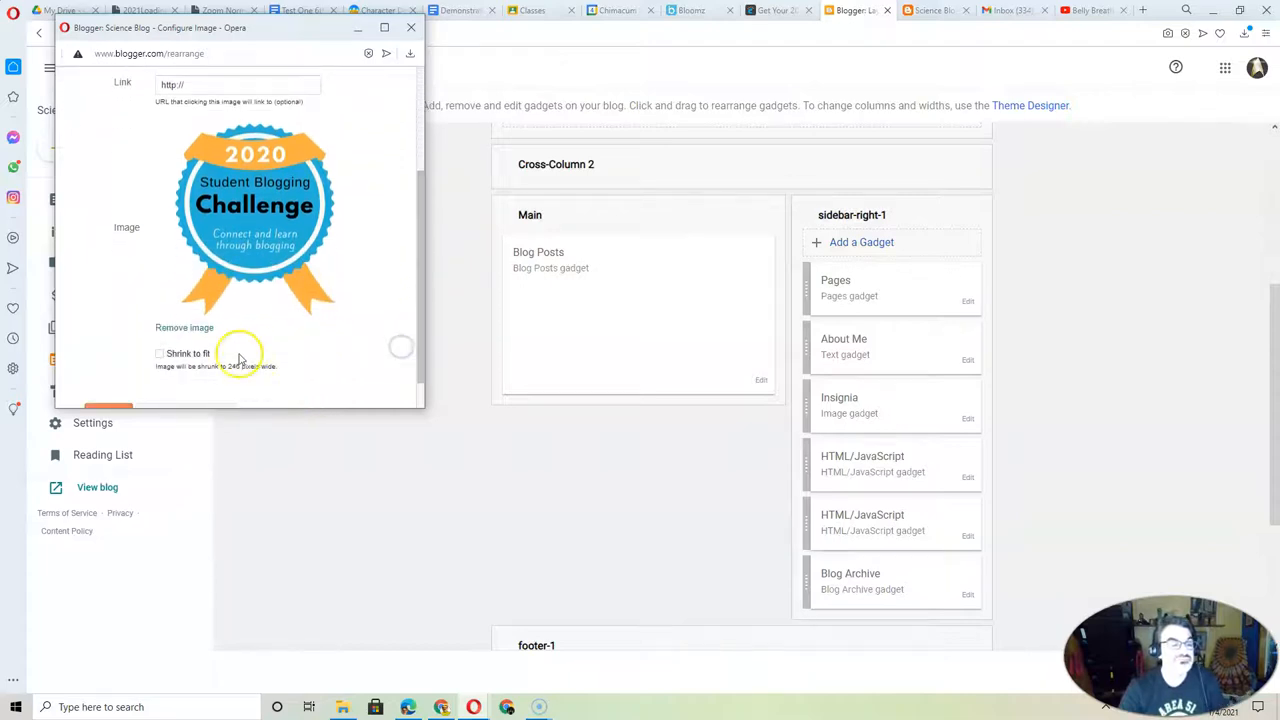
pyautogui.click(159, 353)
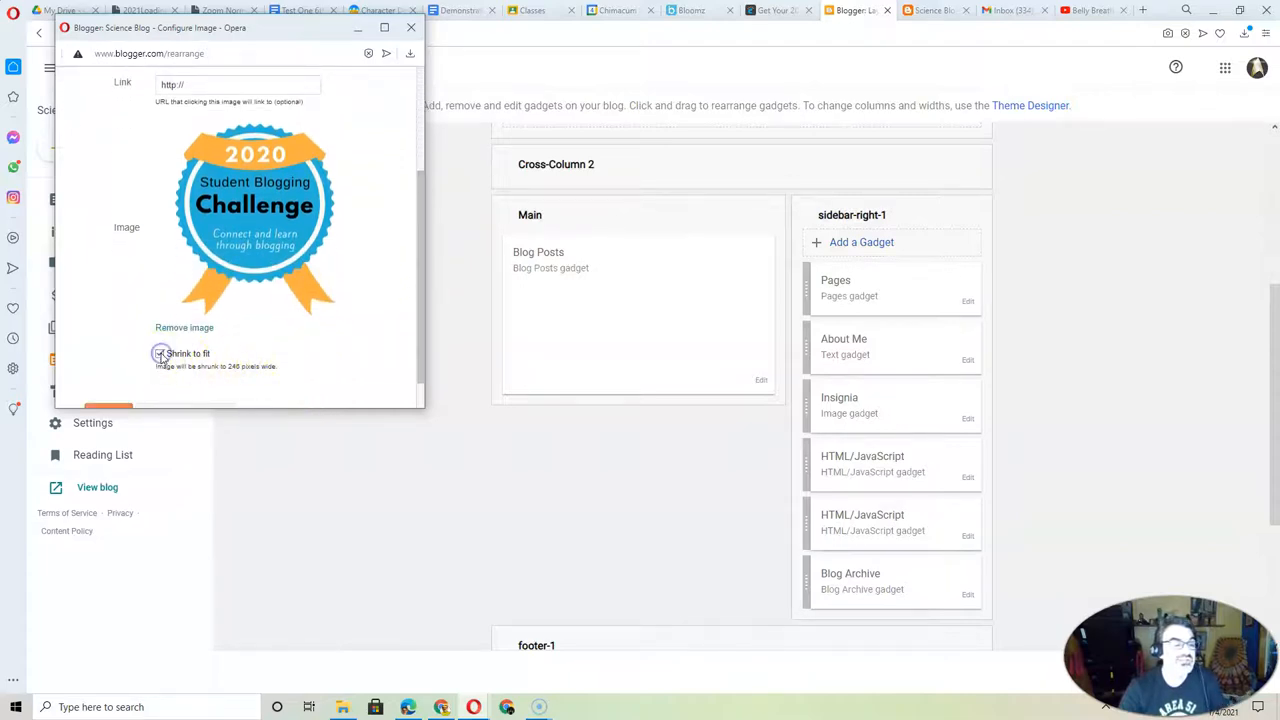
pyautogui.click(159, 353)
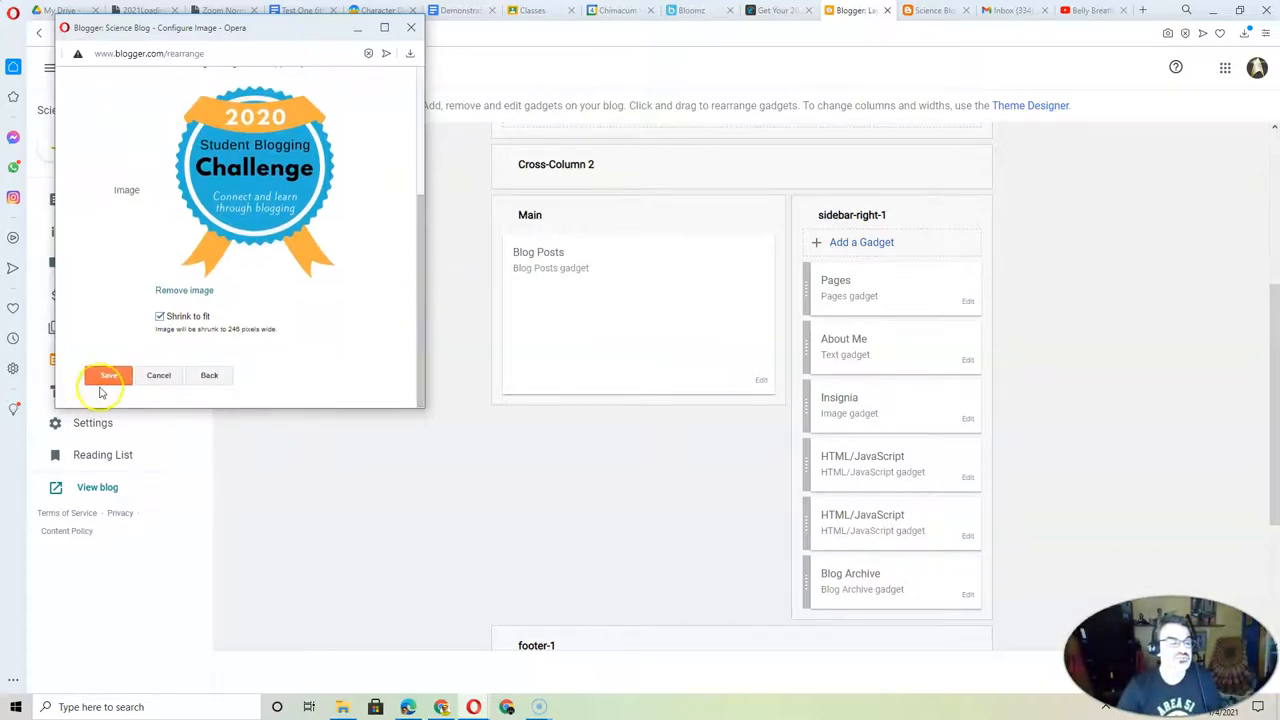
pyautogui.click(108, 375)
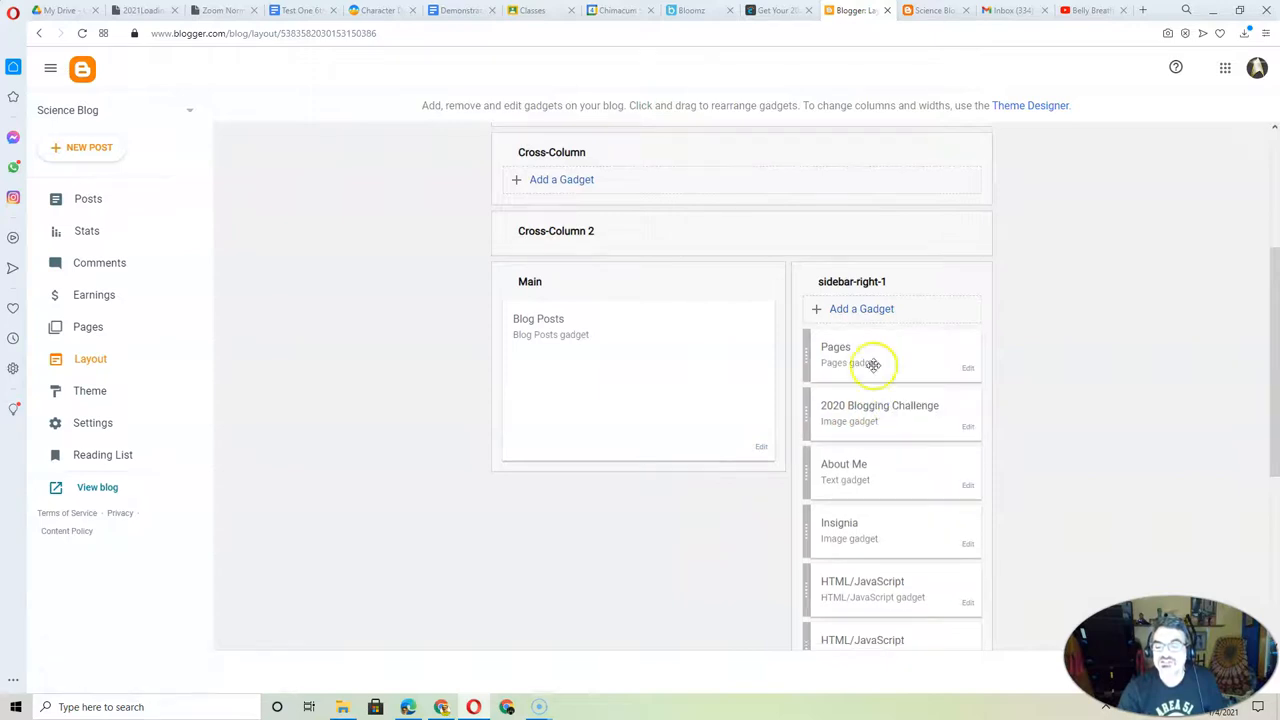
# Scroll down the layout to reach the Save icon at the bottom
pyautogui.scroll(-3)
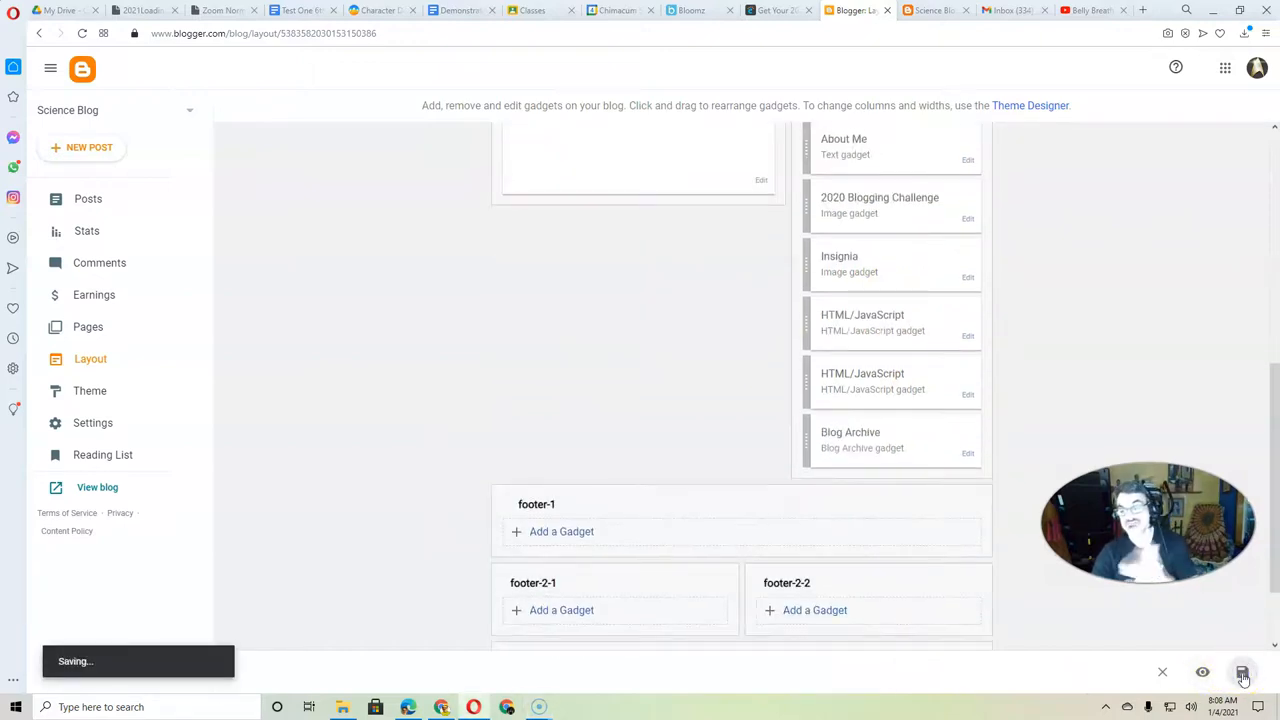
pyautogui.moveTo(1203, 672)
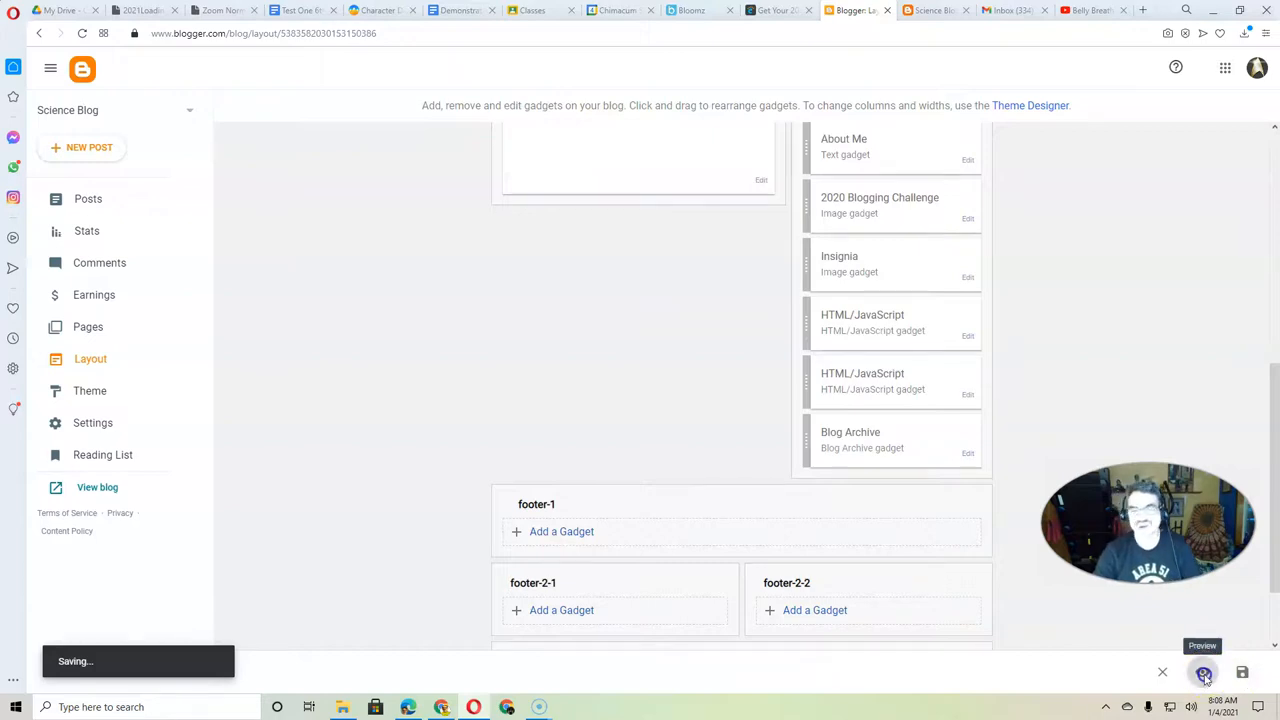
# Preview the Science Blog to see the badge in the sidebar beneath About Me
pyautogui.click(1203, 672)
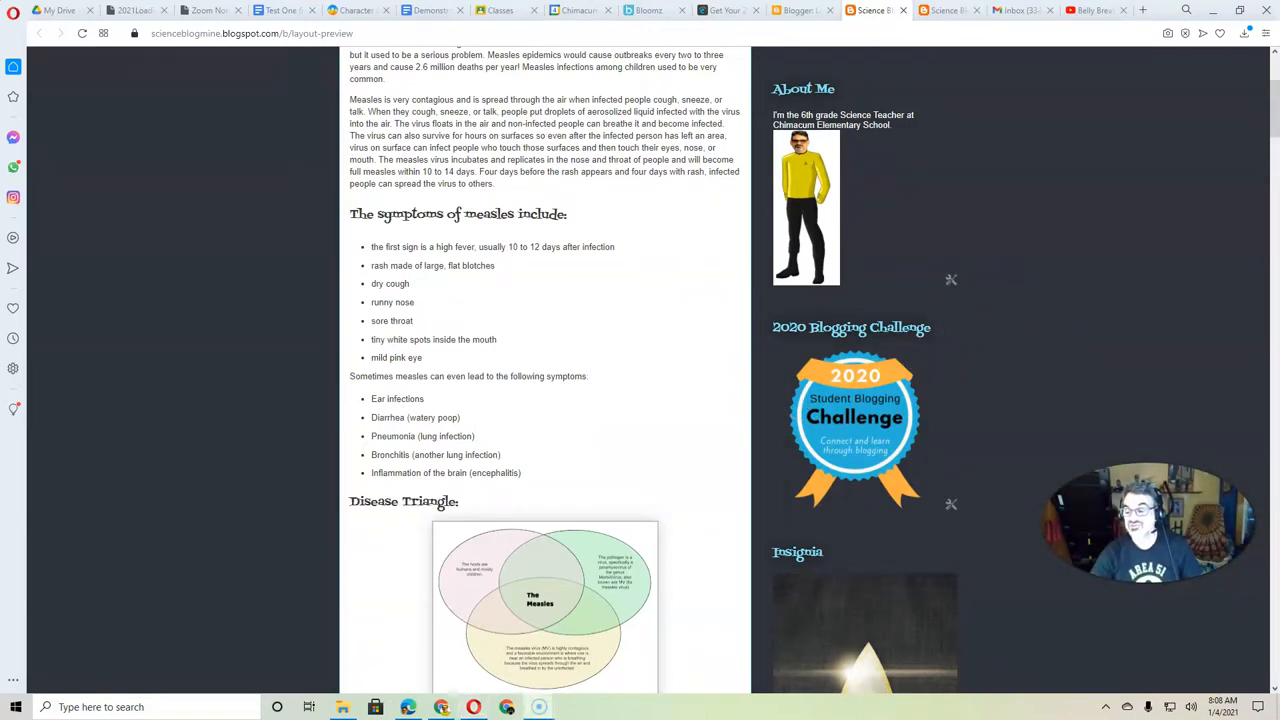
pyautogui.moveTo(538, 525)
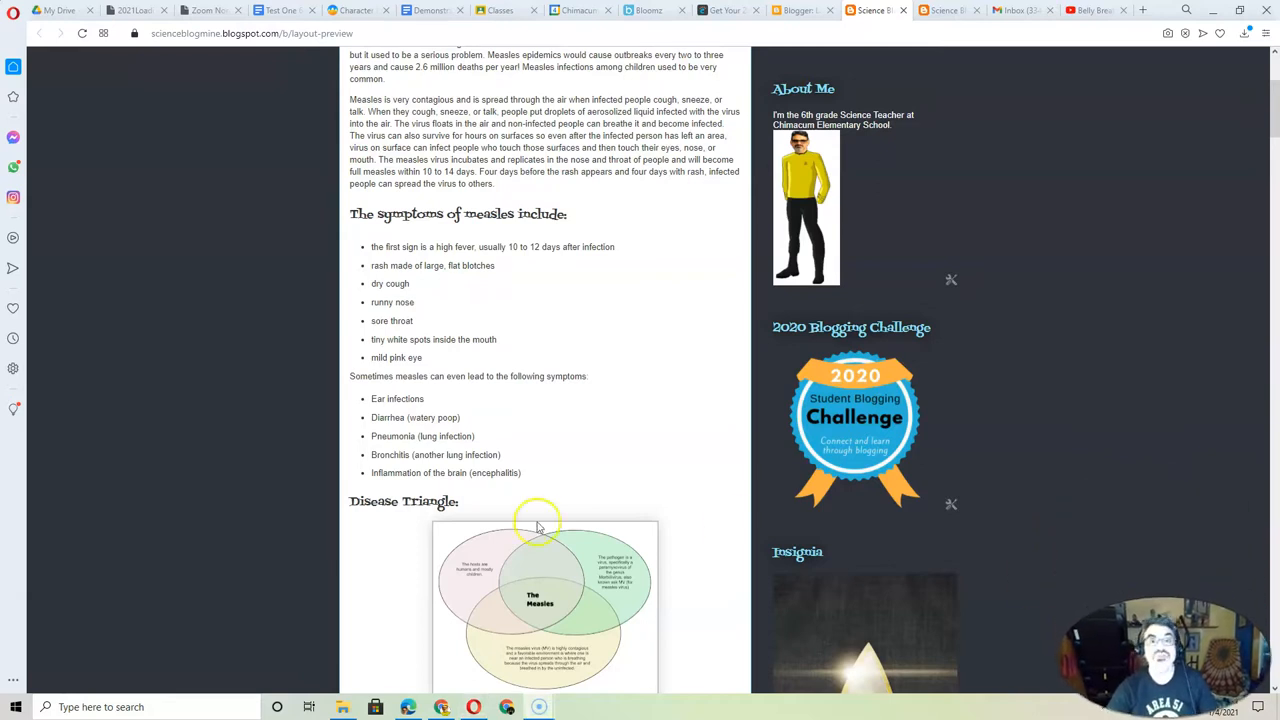
pyautogui.moveTo(14, 590)
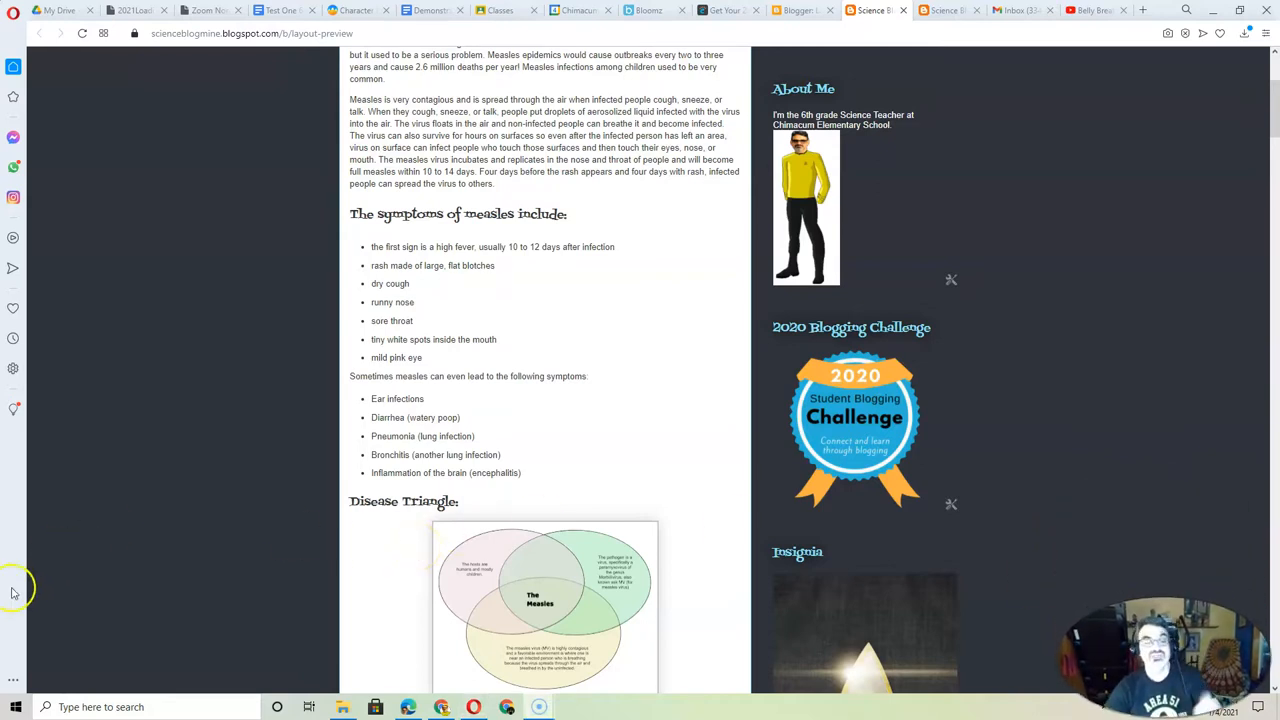